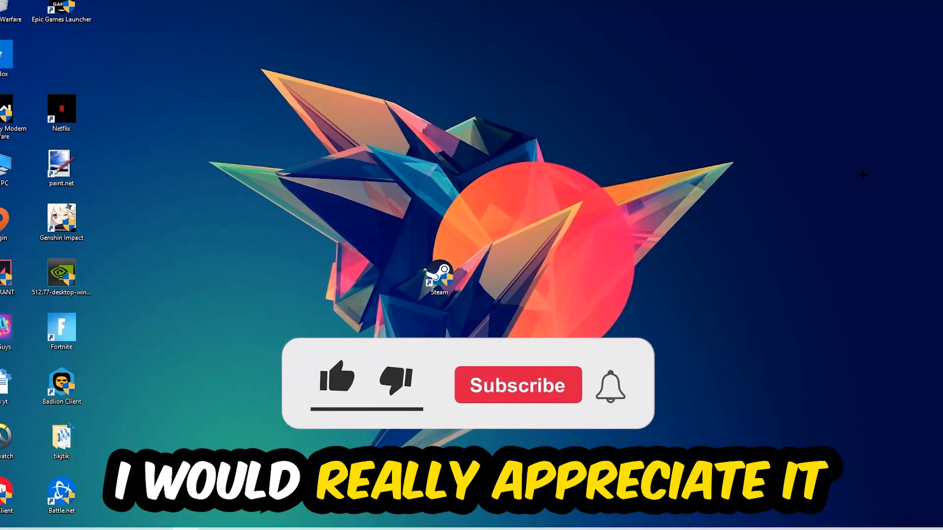
Open Task Manager from the taskbar and sort running processes by CPU usage.
left_click(336, 382)
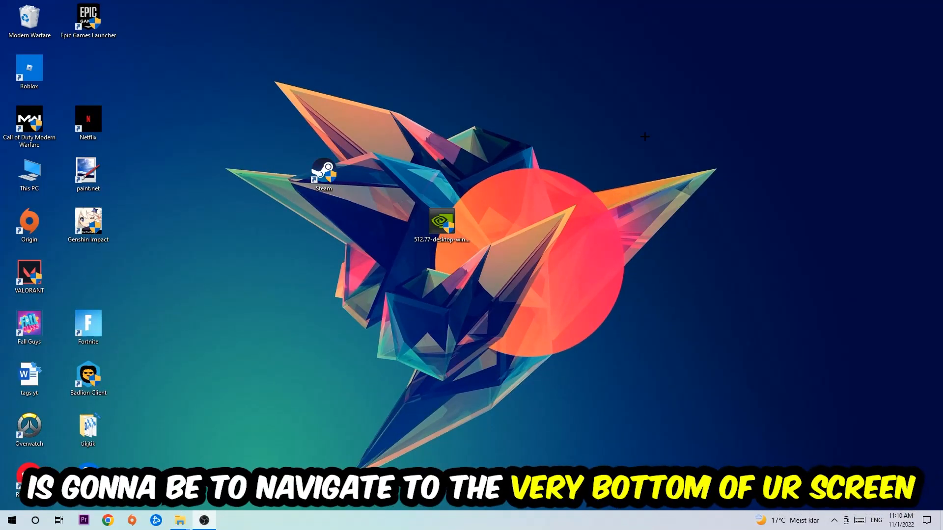
mouse_move(437, 102)
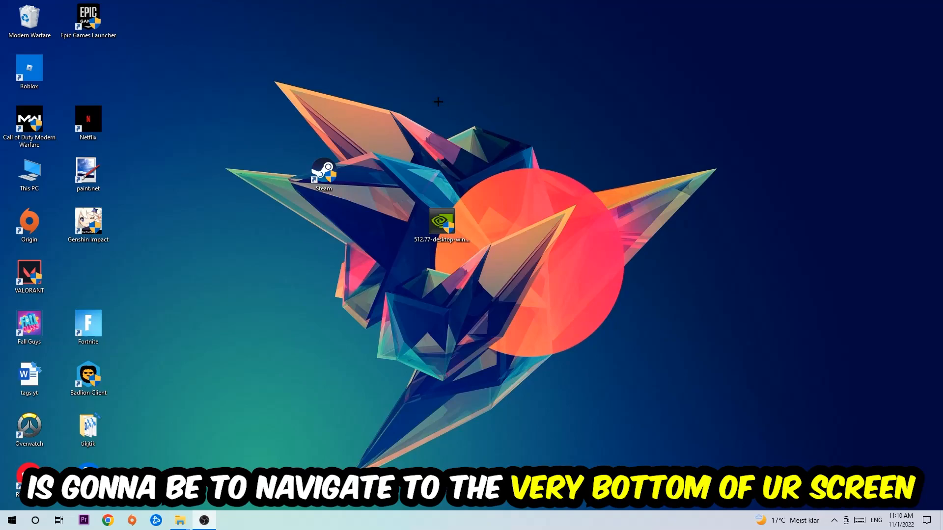
right_click(421, 519)
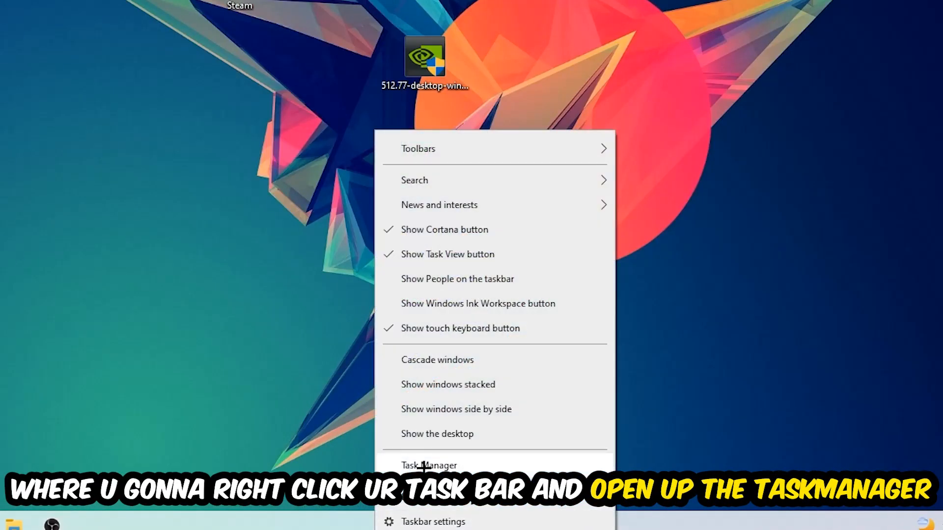
left_click(429, 465)
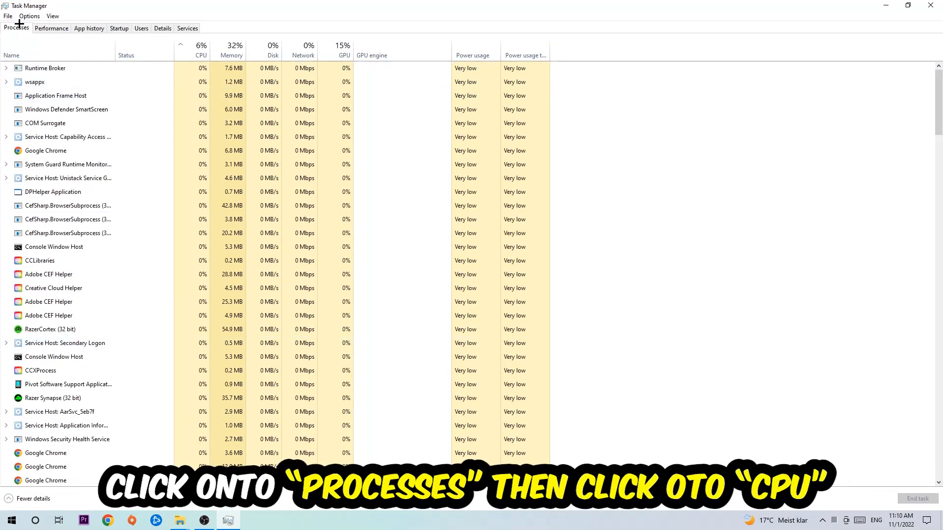
left_click(201, 48)
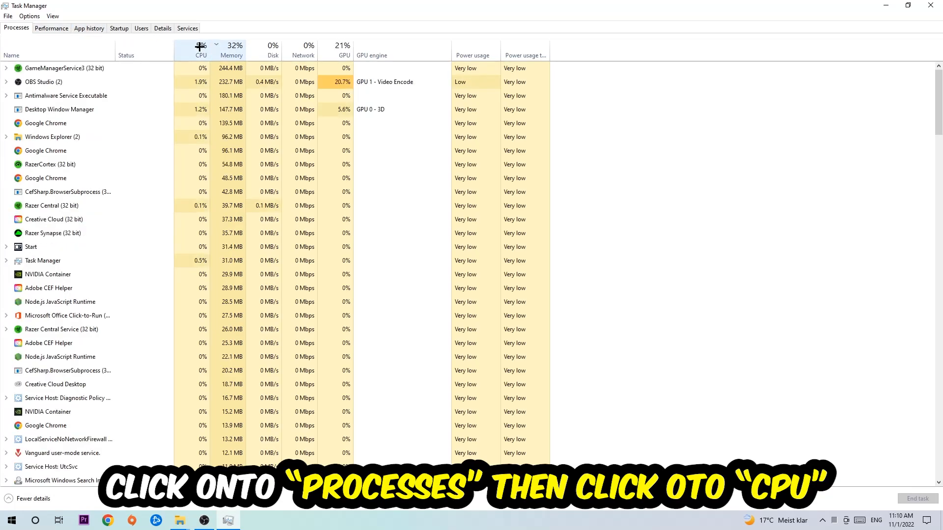
left_click(200, 47)
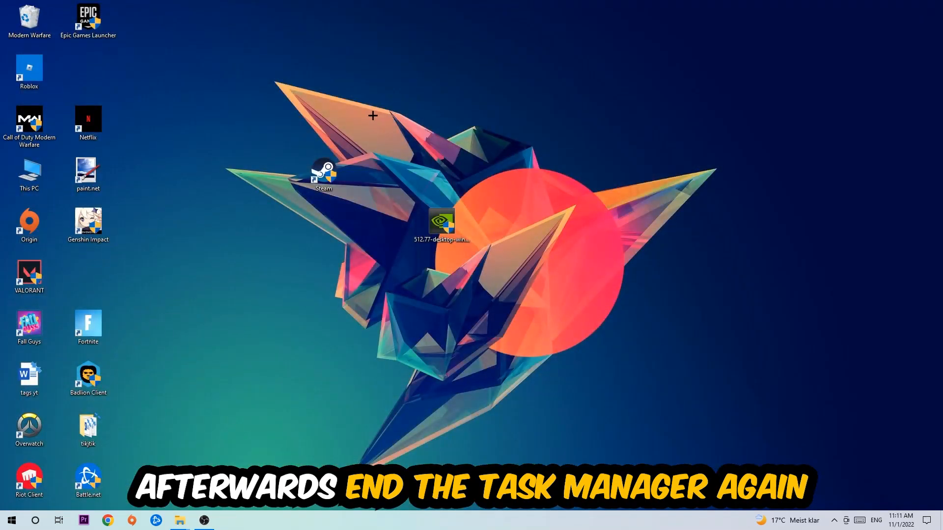
mouse_move(471, 5)
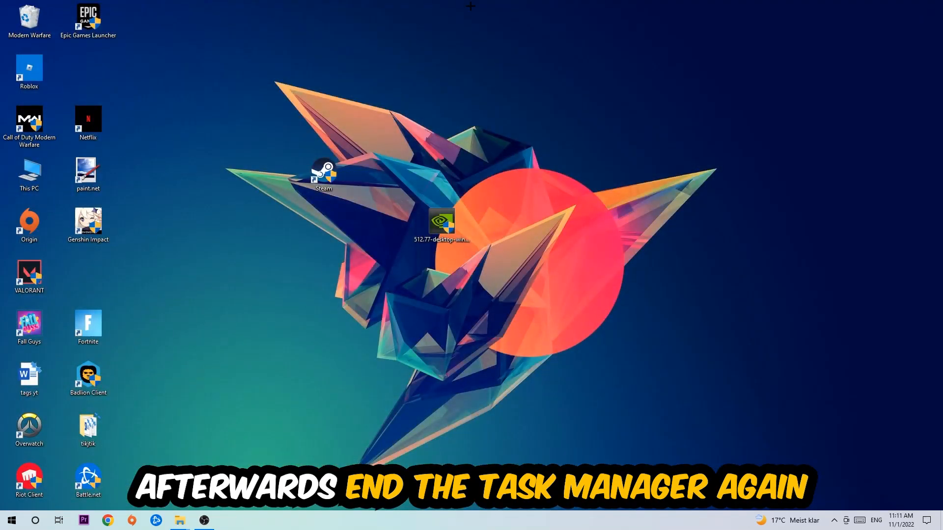
left_click(11, 519)
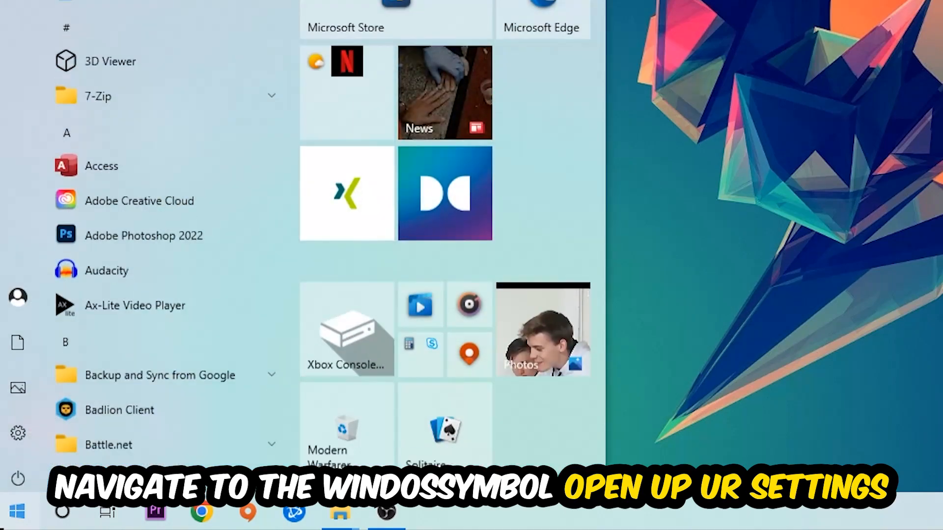
In Settings > Gaming, confirm Xbox Game Bar and Captures background recording are off and Game Mode on.
left_click(18, 434)
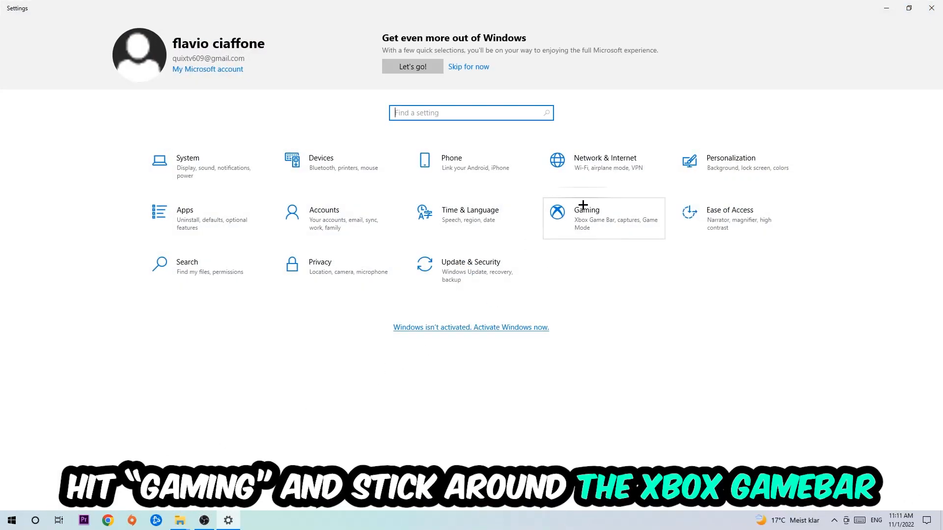
left_click(586, 218)
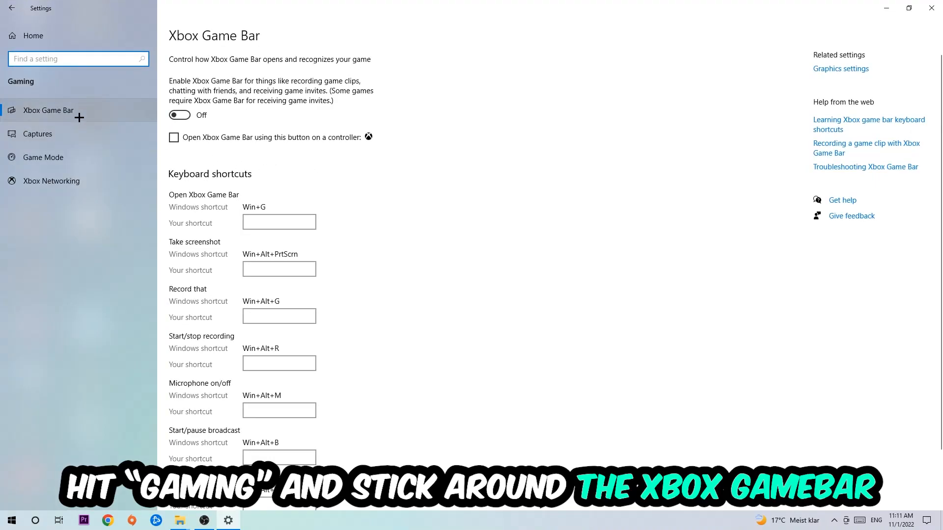
mouse_move(182, 134)
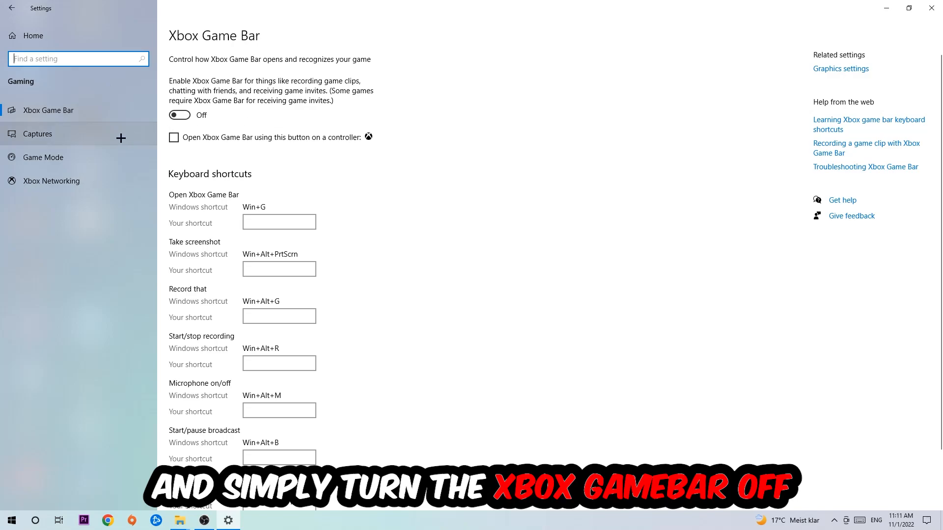
left_click(38, 133)
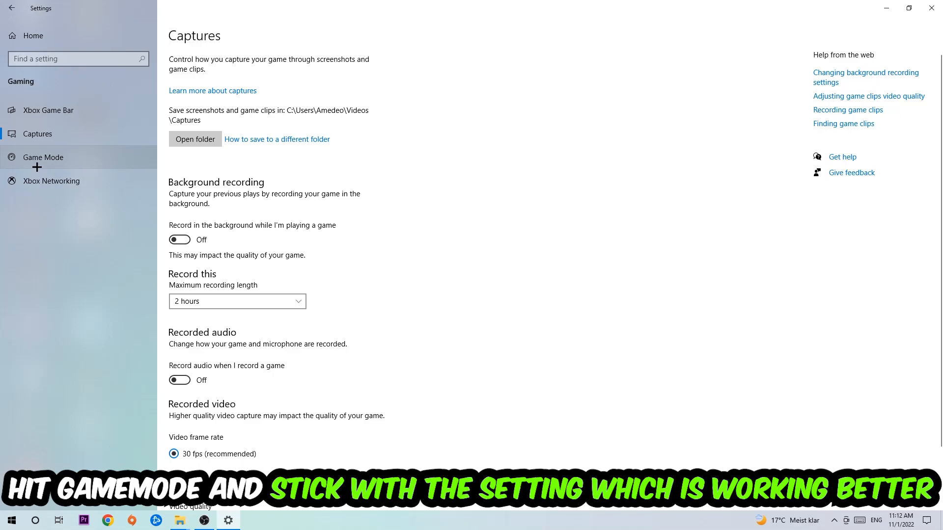
left_click(43, 157)
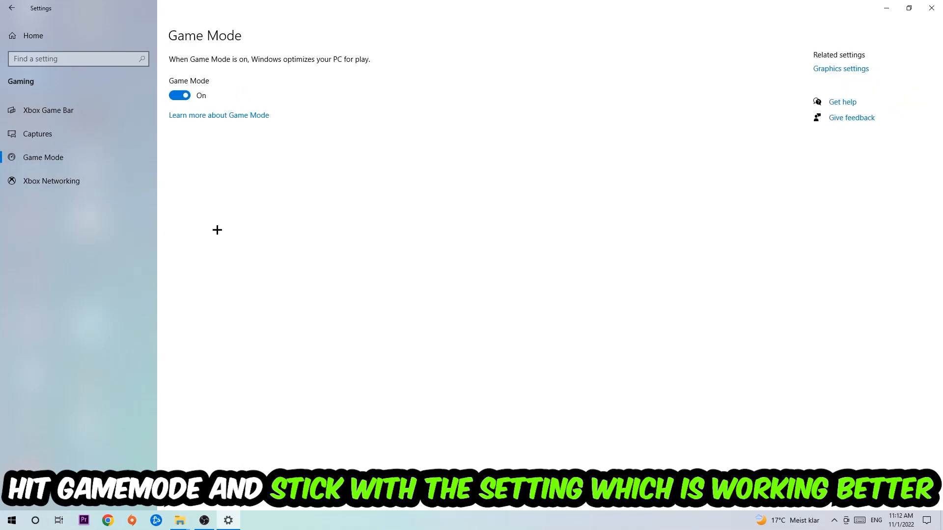
mouse_move(205, 165)
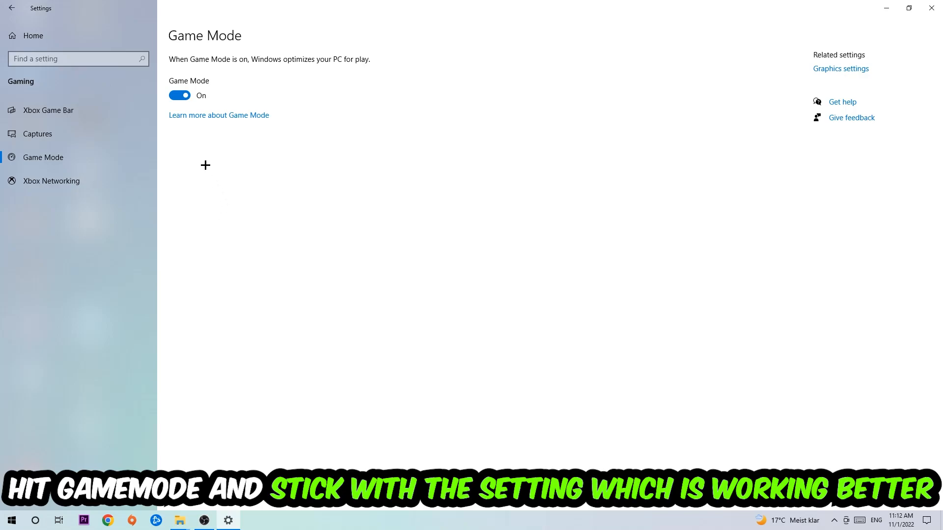
Go from the Settings home through Update & Security to the Windows Update page.
left_click(11, 8)
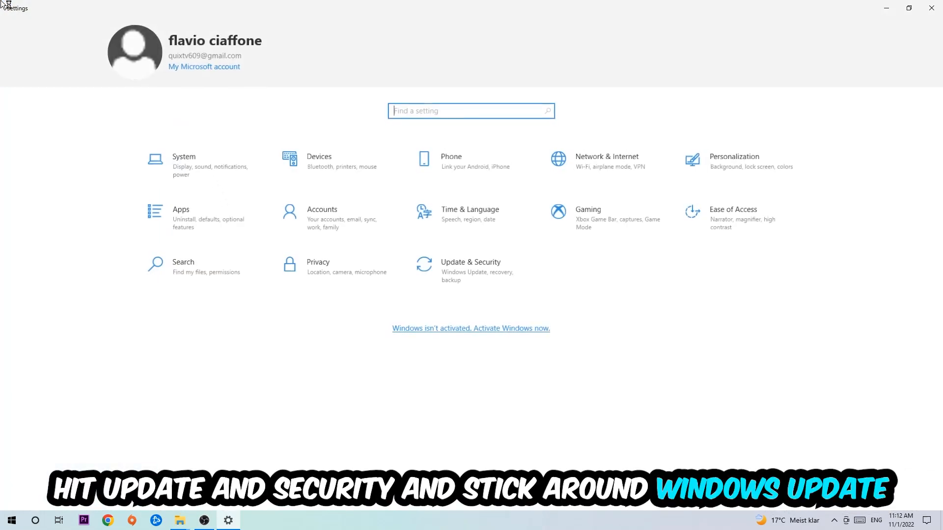
left_click(470, 266)
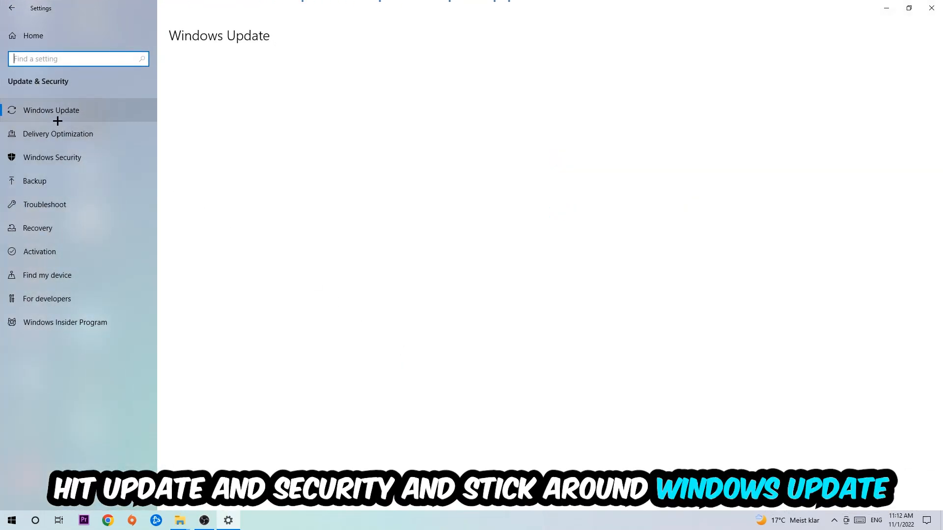
left_click(51, 110)
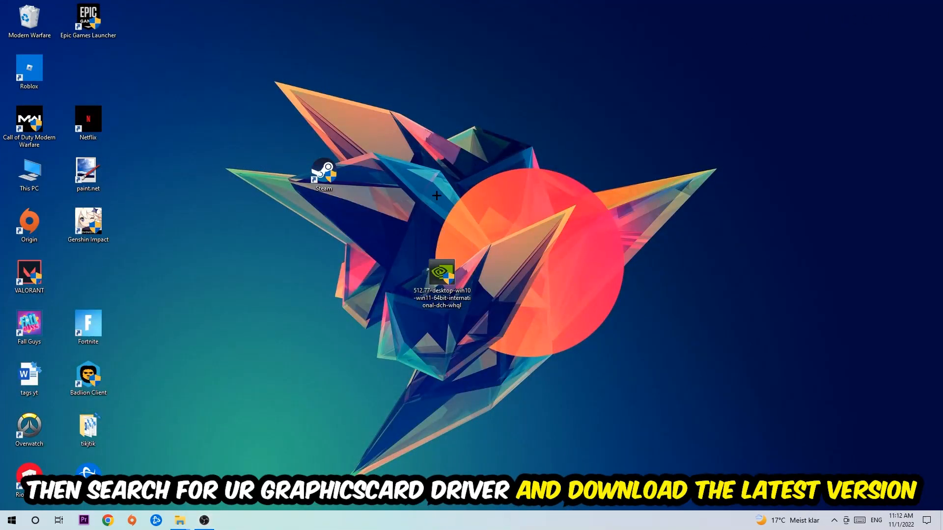
mouse_move(430, 185)
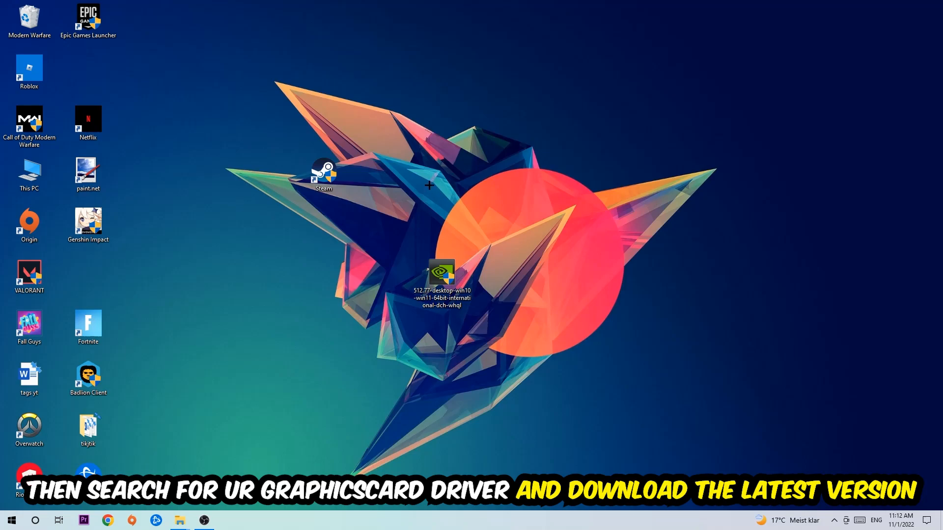